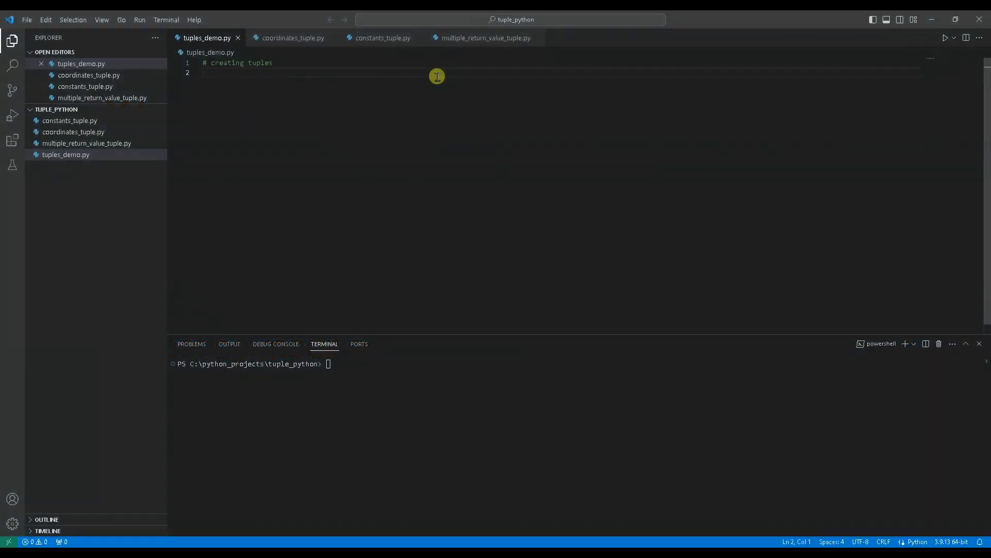
- Define numbers_tuple = (1, 2, 3) and fruits_tuple with 'apple', 'banana', 'orange'
{"action": "type", "text": "numbers"}
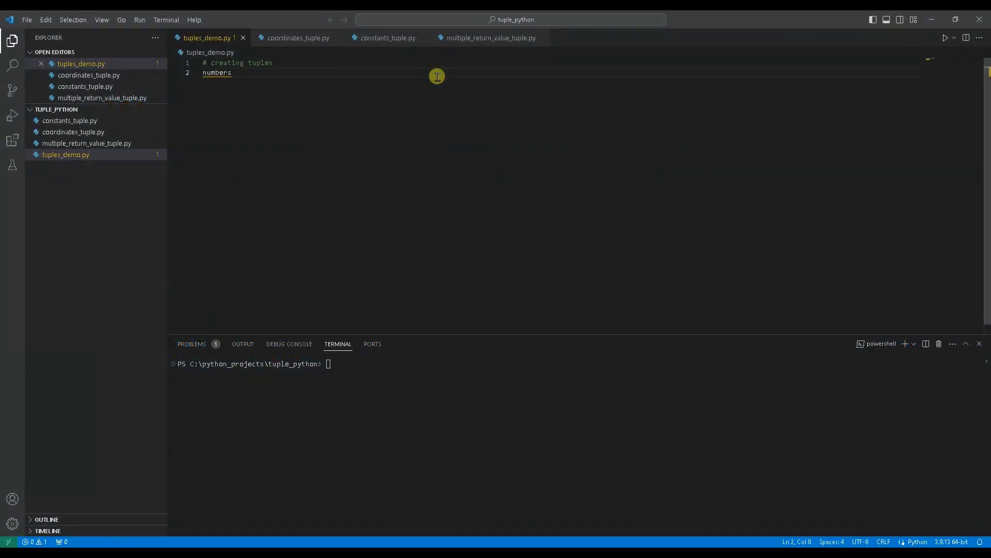
{"action": "type", "text": "_tuple ="}
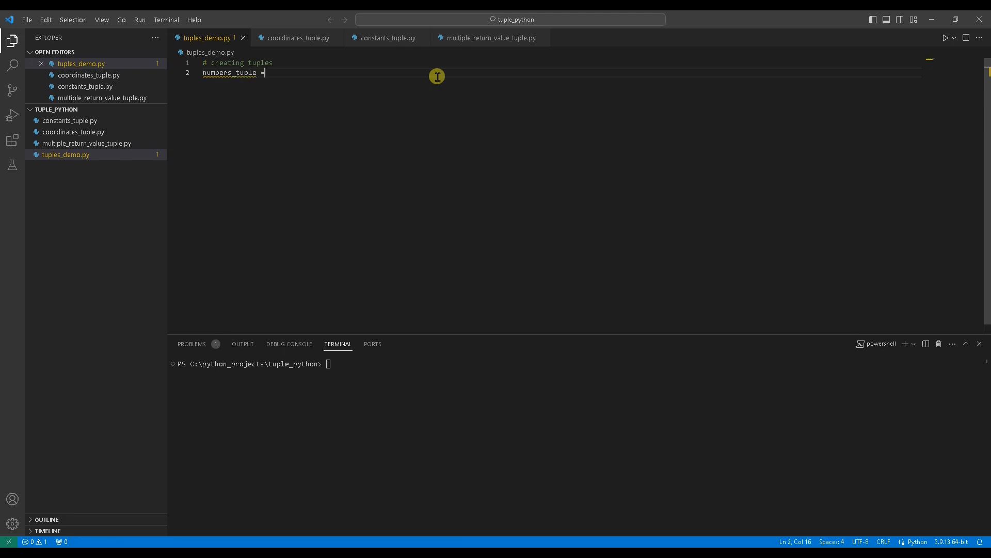
{"action": "type", "text": "(1,"}
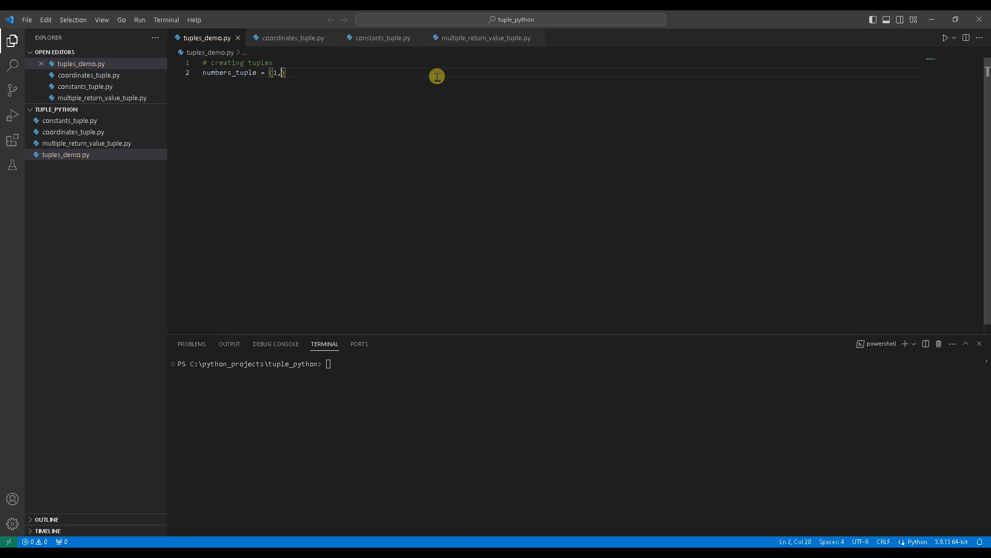
{"action": "type", "text": "2, 3, 4, 5"}
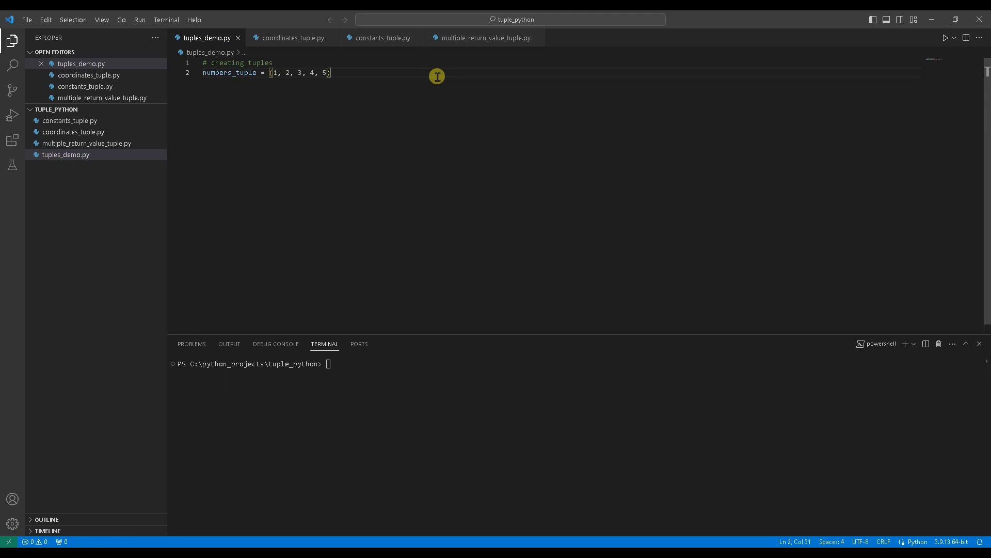
{"action": "type", "text": "f"}
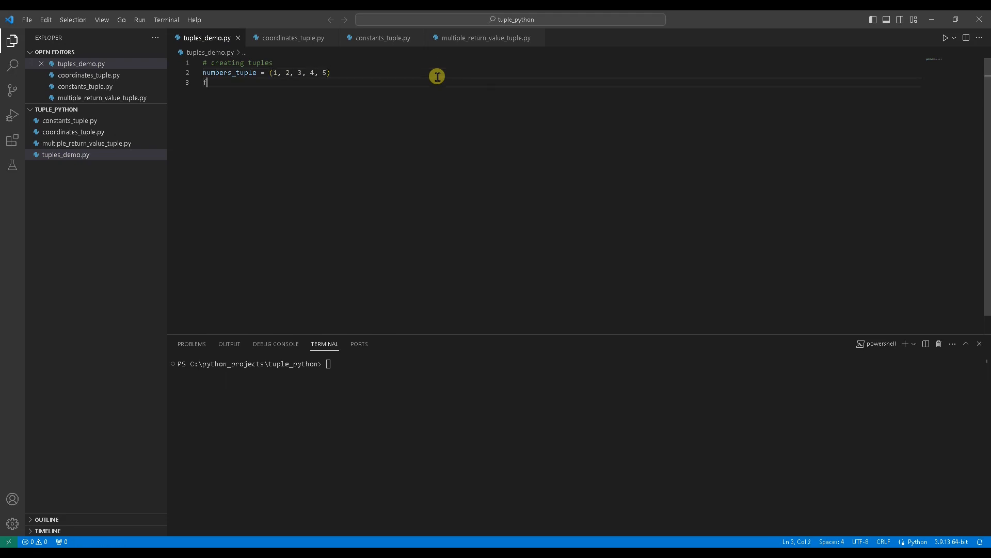
{"action": "type", "text": "ruits"}
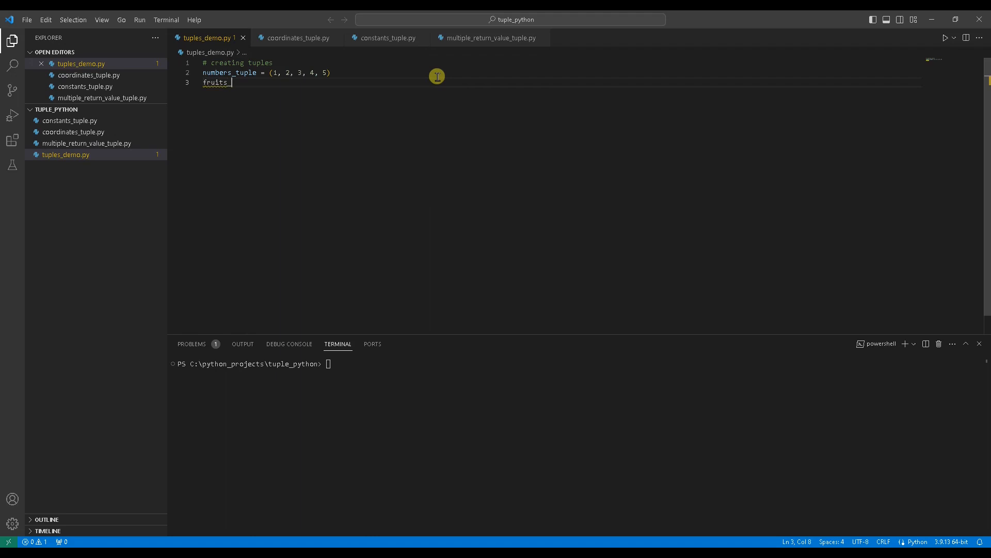
{"action": "type", "text": "_tuple = ()"}
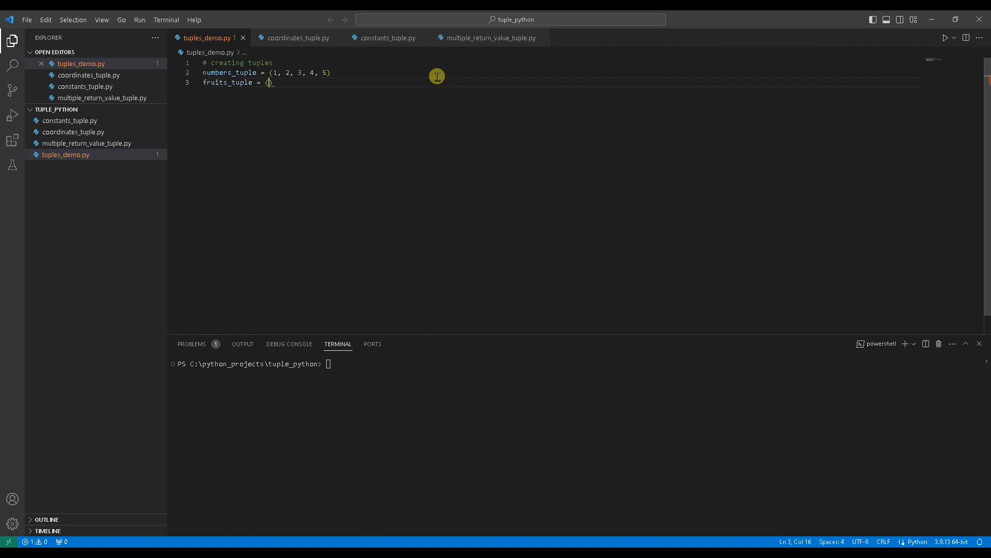
{"action": "type", "text": "'apple'"}
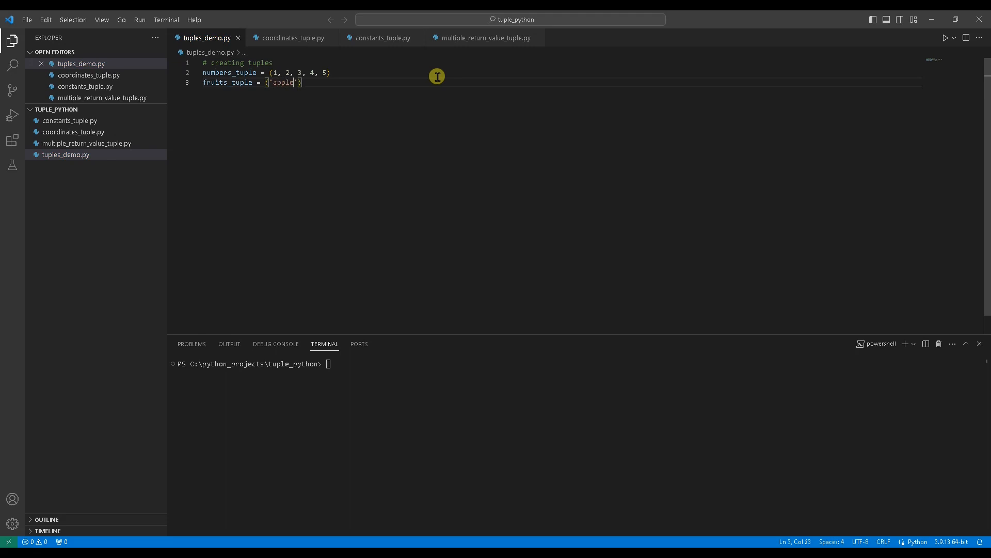
{"action": "type", "text": ", 'banana"}
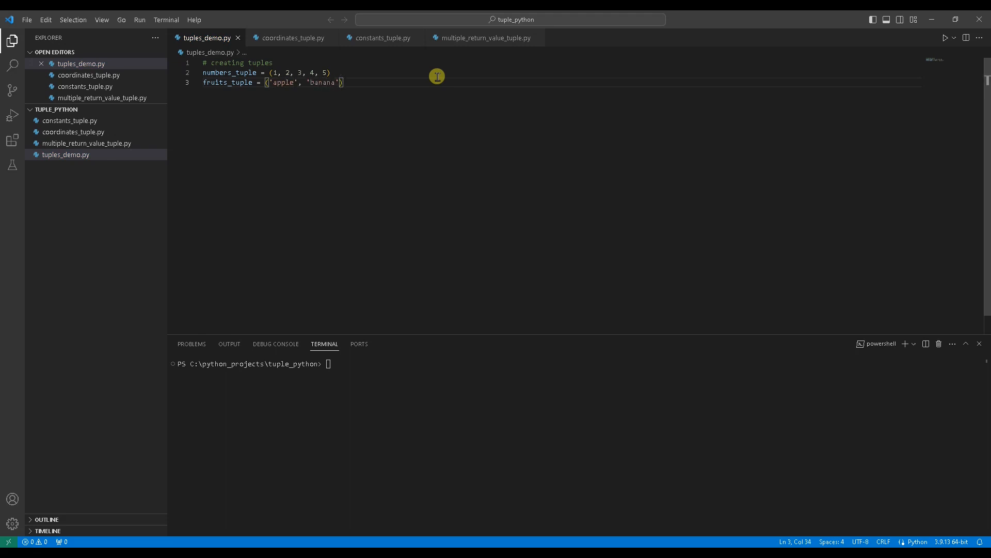
{"action": "type", "text": ","}
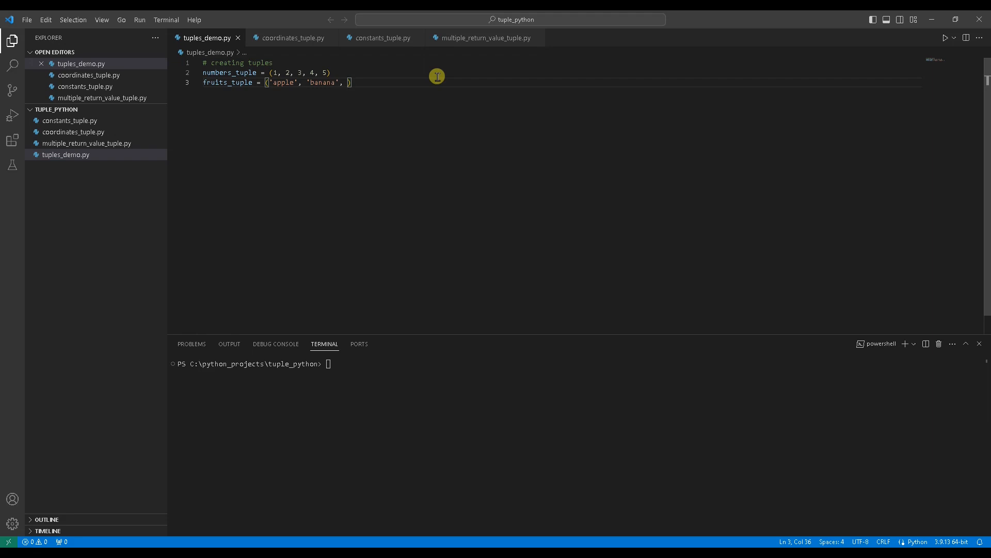
{"action": "type", "text": "'orange'"}
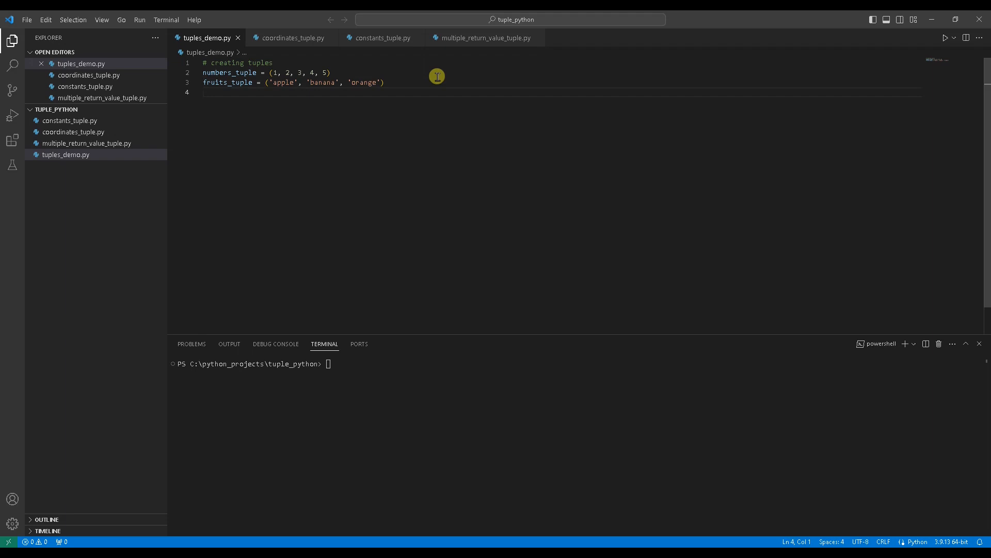
- Define mixed_tuple containing 'hello' and 3.14, then start a new # comment line
{"action": "type", "text": "mixed_t"}
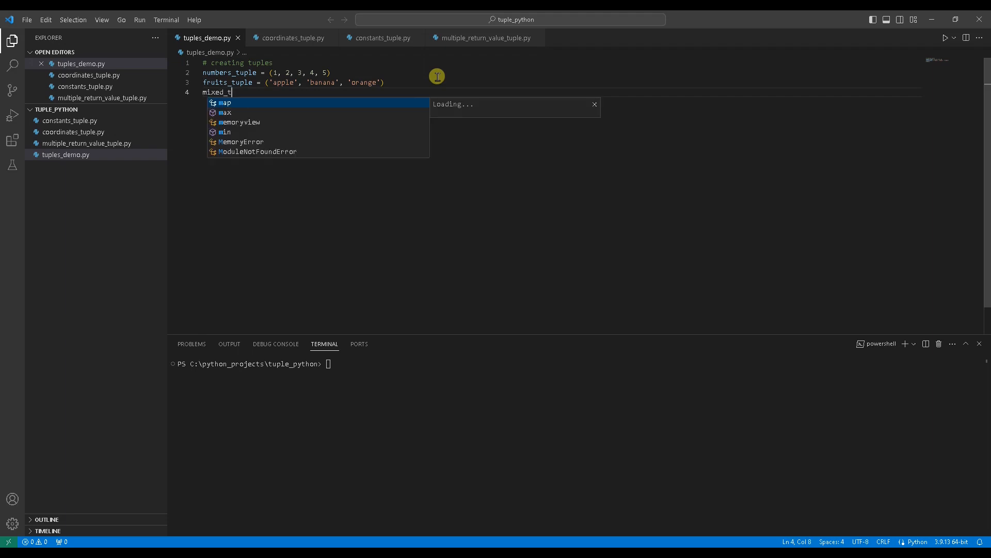
{"action": "type", "text": "uple = (1,"}
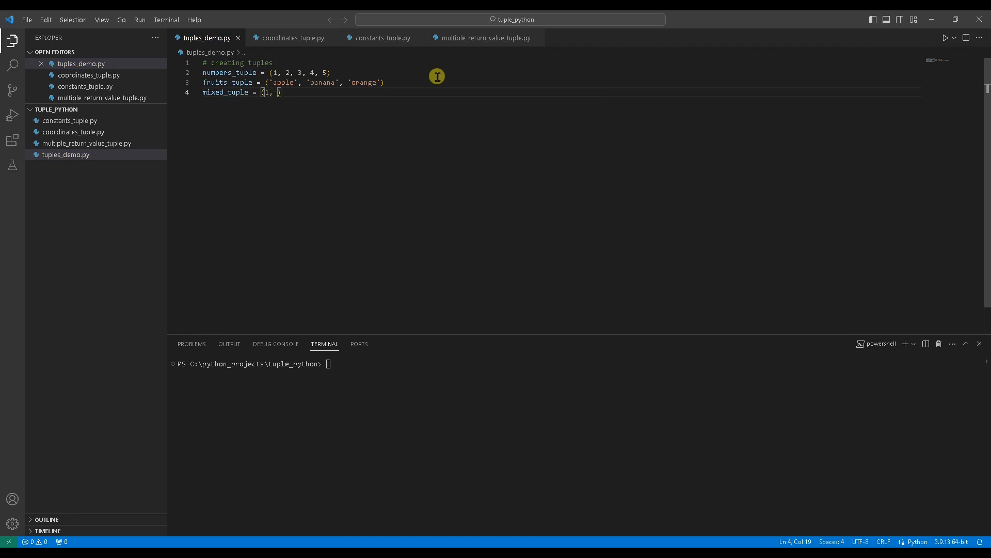
{"action": "type", "text": "'hello',"}
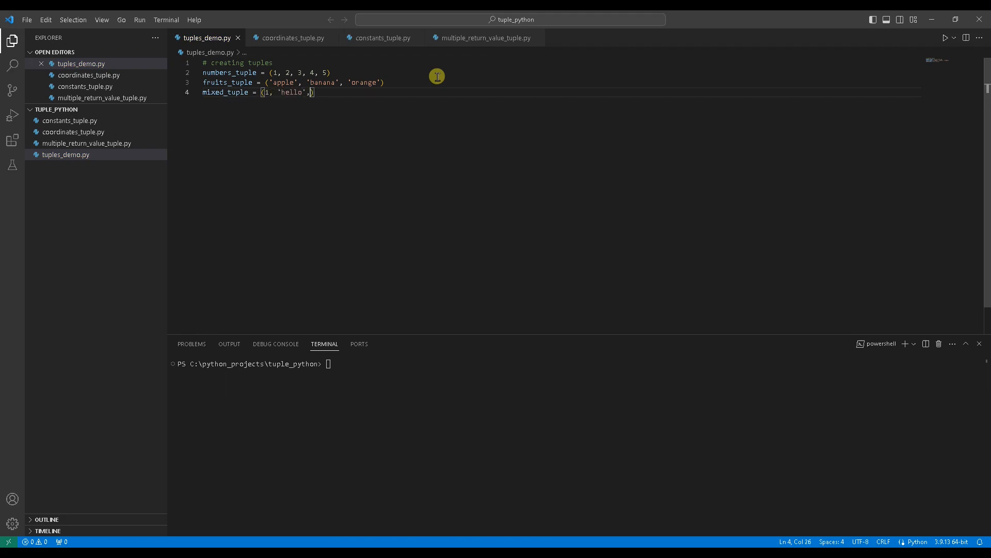
{"action": "type", "text": "3.14, True"}
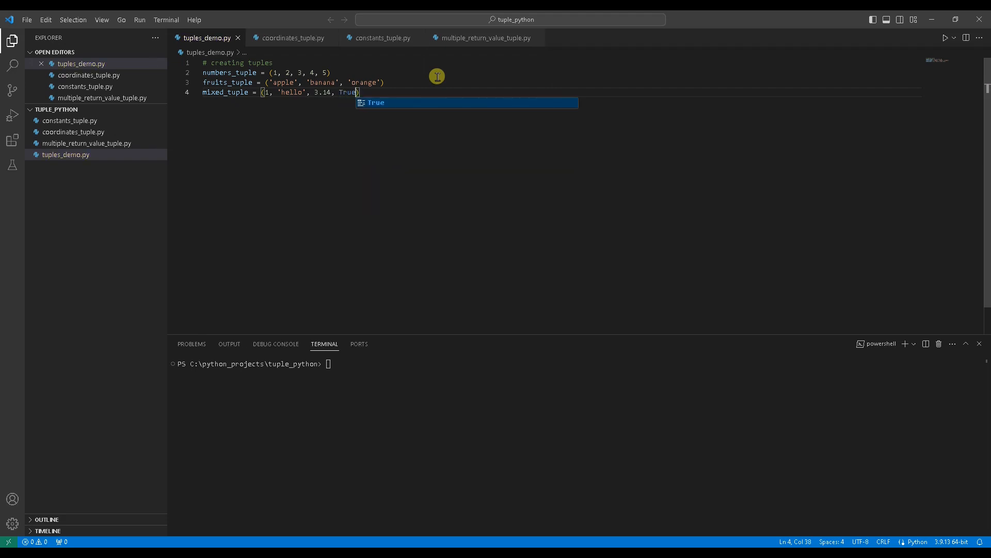
{"action": "key", "text": "enter"}
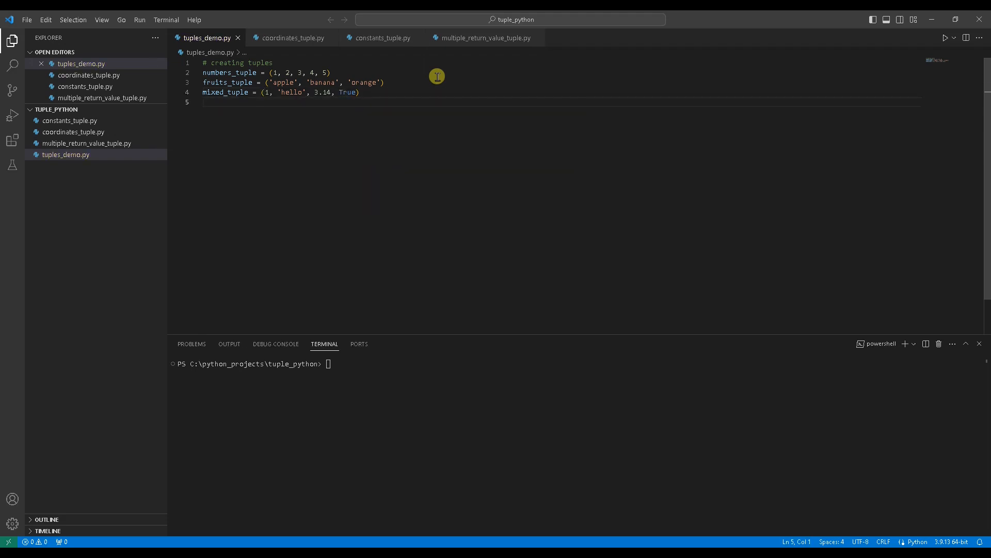
{"action": "type", "text": "#"}
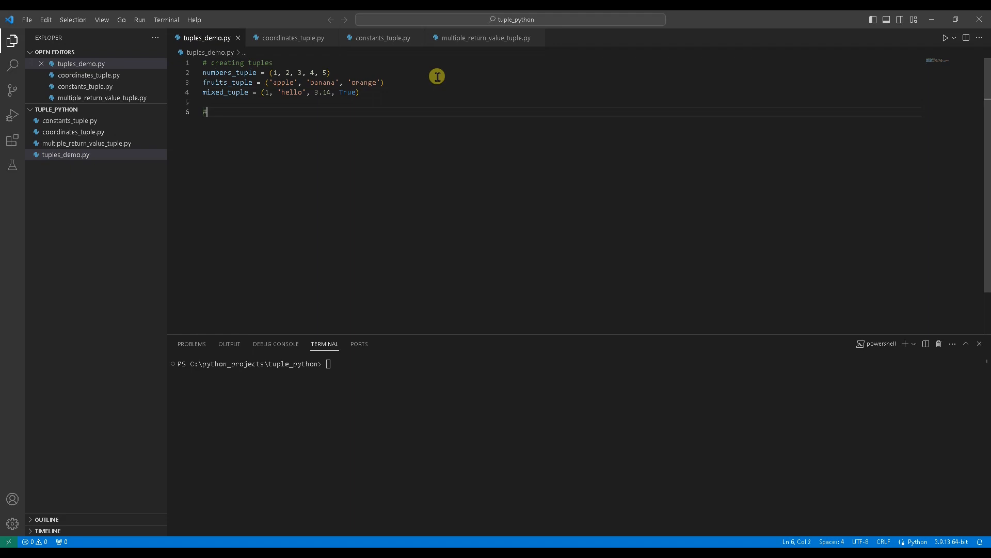
- Add an '# accessing elements' comment and print(f"first_element = {fruits_tuple[0]}")
{"action": "type", "text": "accessing elements"}
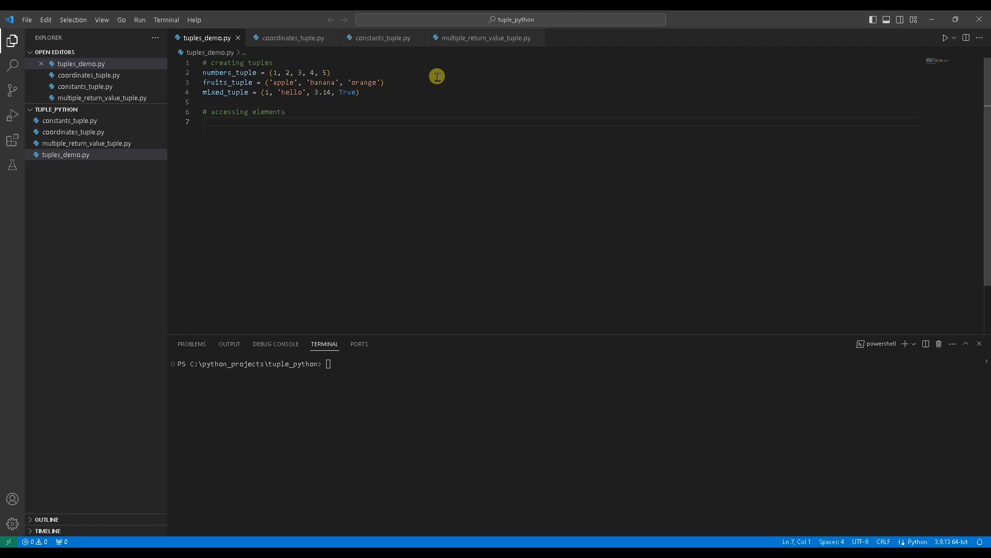
{"action": "type", "text": "print"}
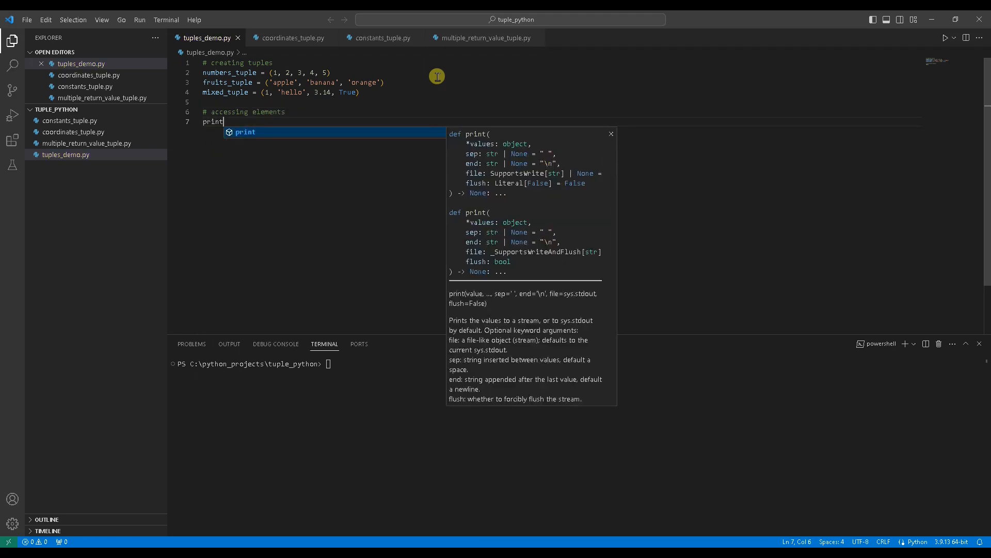
{"action": "type", "text": "(f\""}
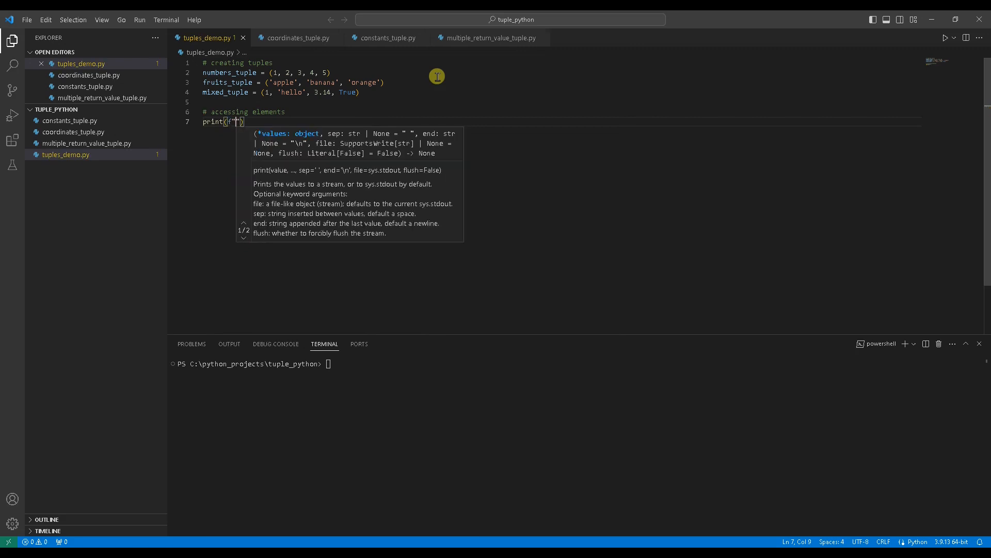
{"action": "type", "text": "first"}
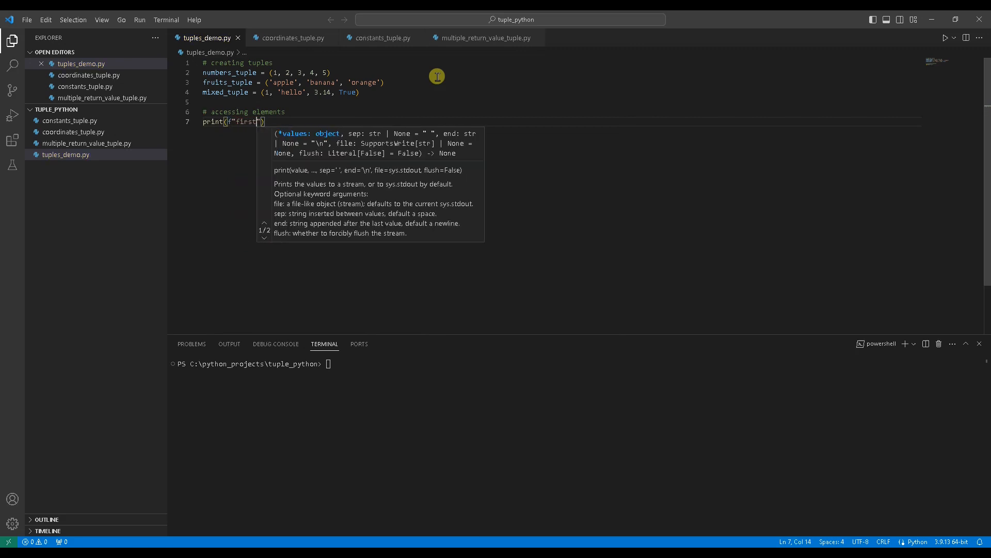
{"action": "type", "text": "_element ="}
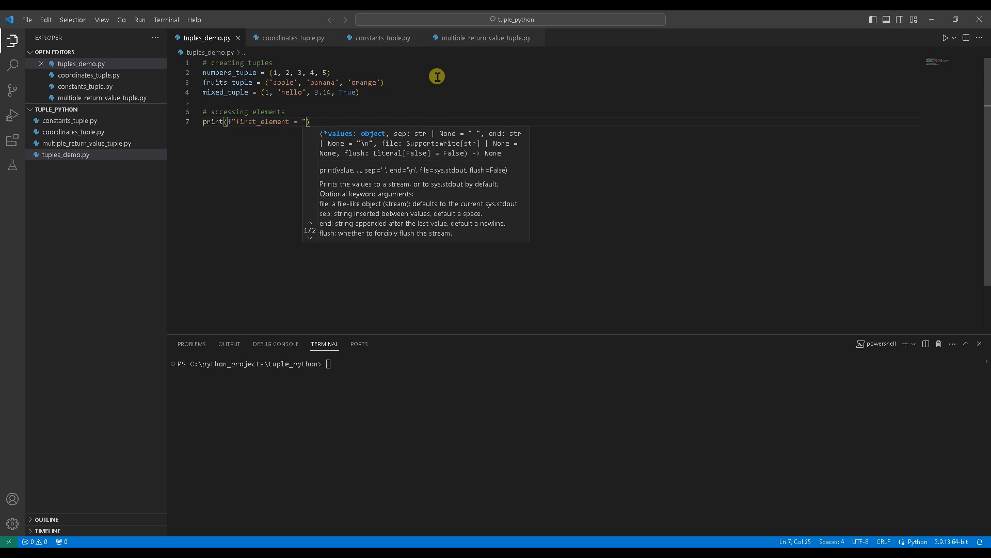
{"action": "type", "text": "{f"}
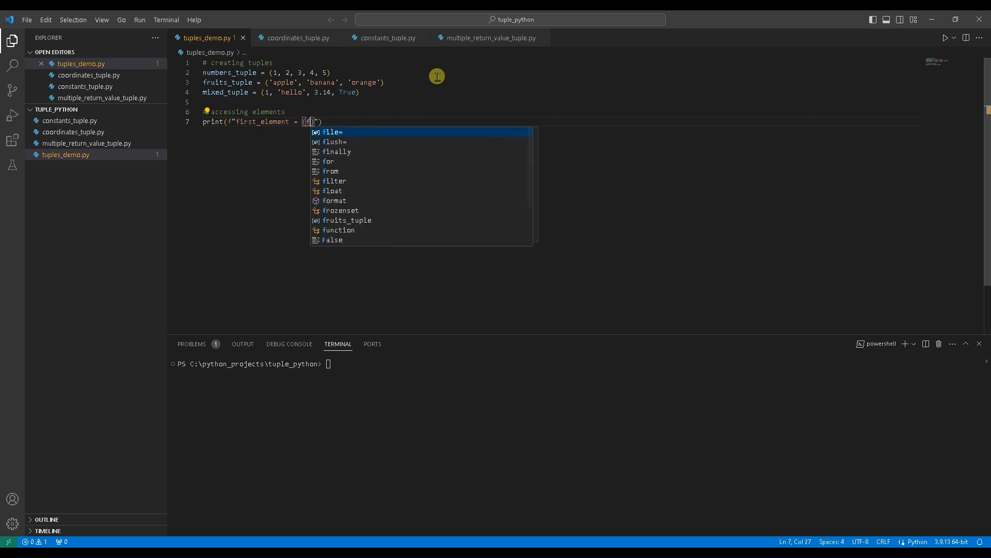
{"action": "type", "text": "fruits_tuple"}
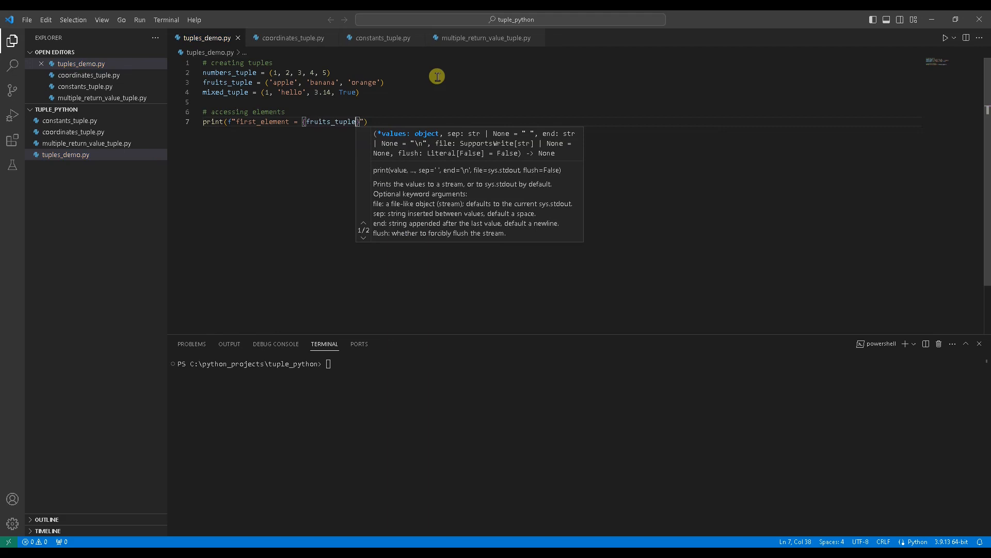
{"action": "type", "text": "[0]"}
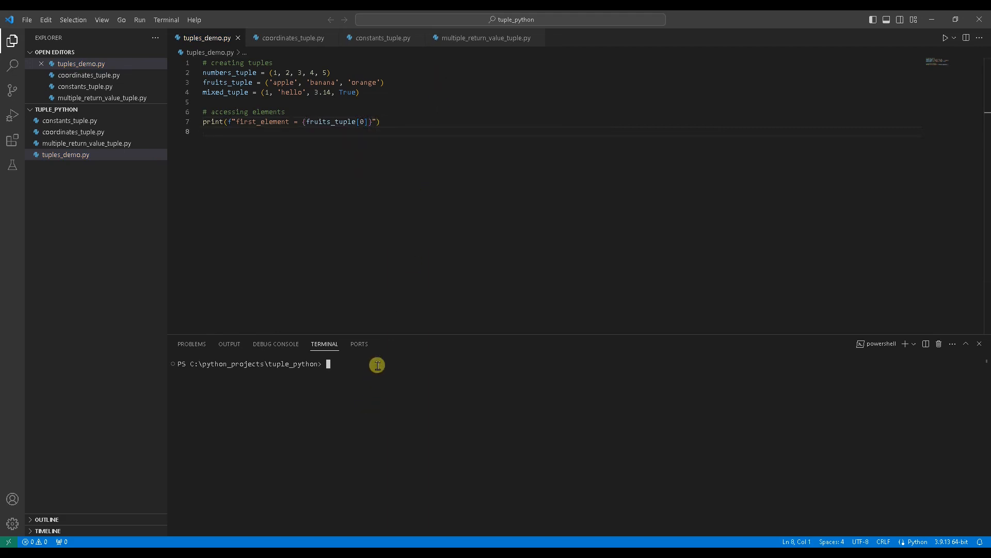
- Run python .\tuples_demo.py in the terminal, printing first_element = apple
{"action": "type", "text": "python"}
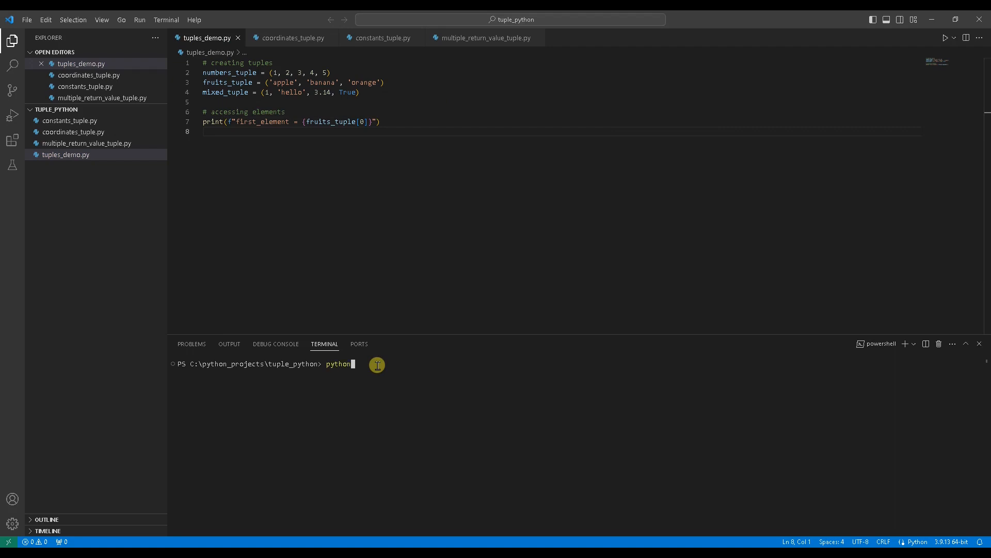
{"action": "type", "text": ".\\tuples_demo.py"}
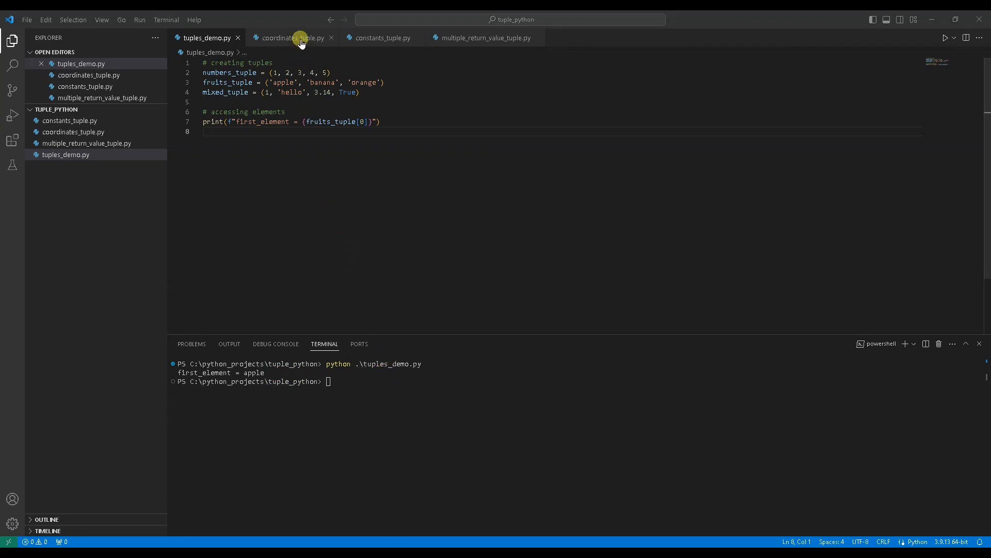
- Switch to coordinates_tuple.py, which unpacks point_coordinates (3, 7) into x and y
{"action": "left_click", "coordinate": [293, 38]}
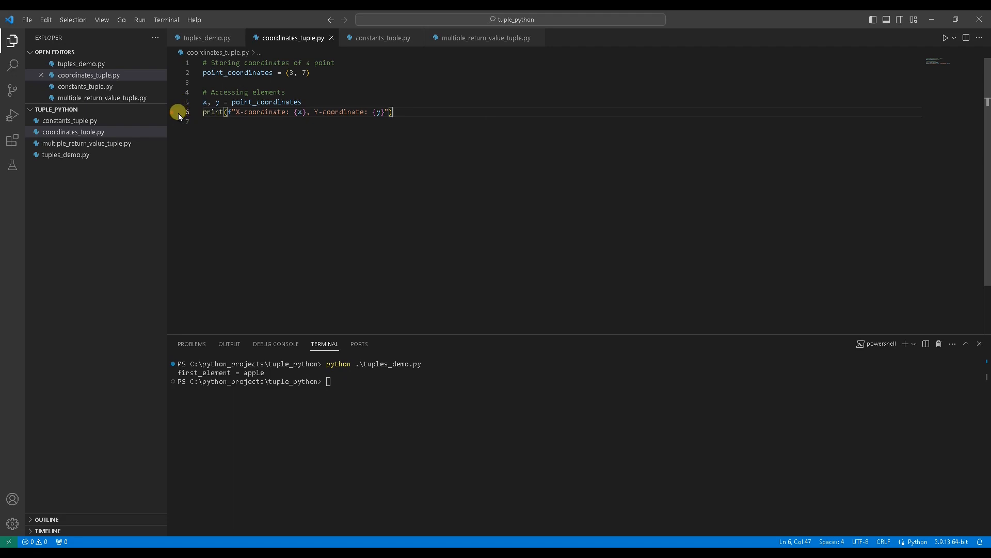
- Run python .\coordinates_tuple.py, printing X-coordinate: 3 and Y-coordinate: 7
{"action": "type", "text": "pyth"}
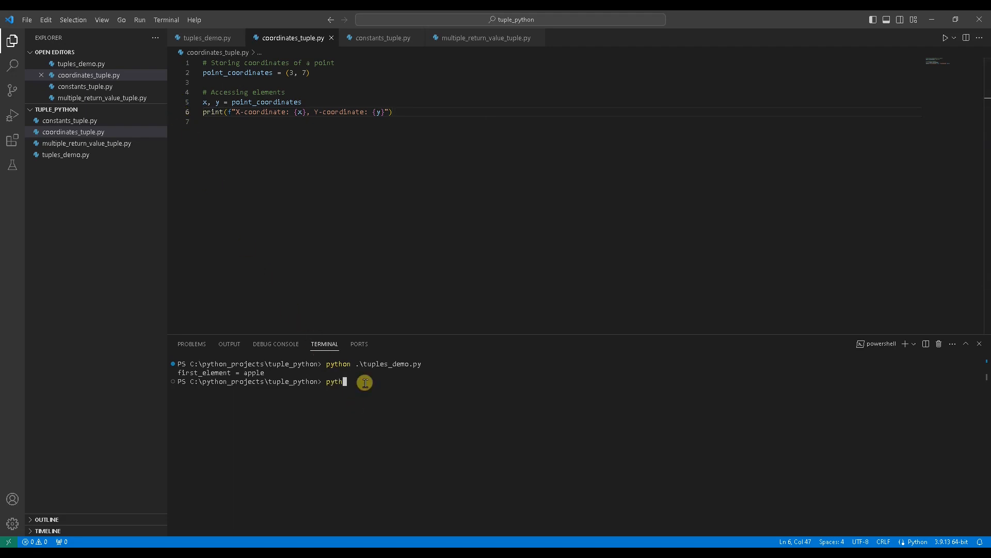
{"action": "type", "text": "on co"}
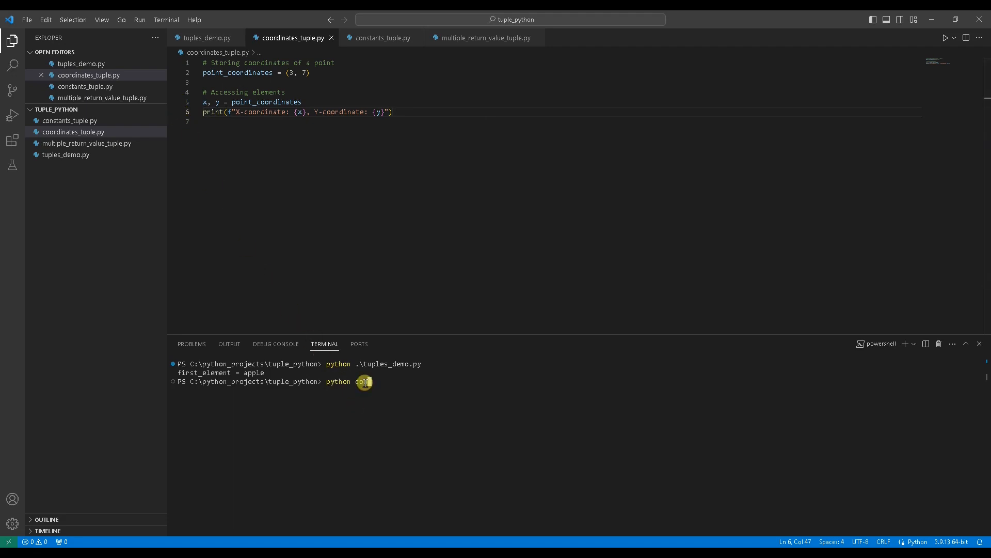
{"action": "type", "text": ".\\coordinates_tuple.py"}
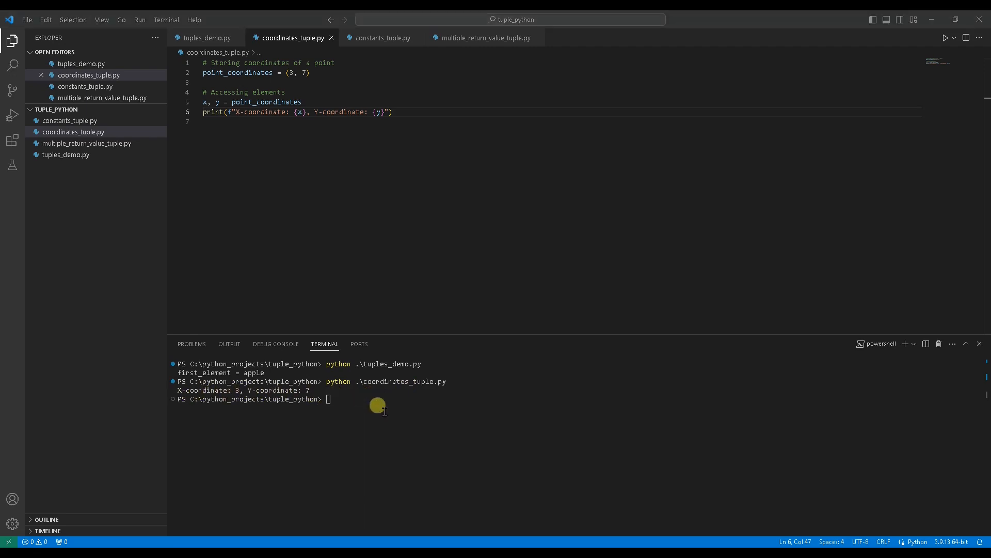
{"action": "mouse_move", "coordinate": [388, 53]}
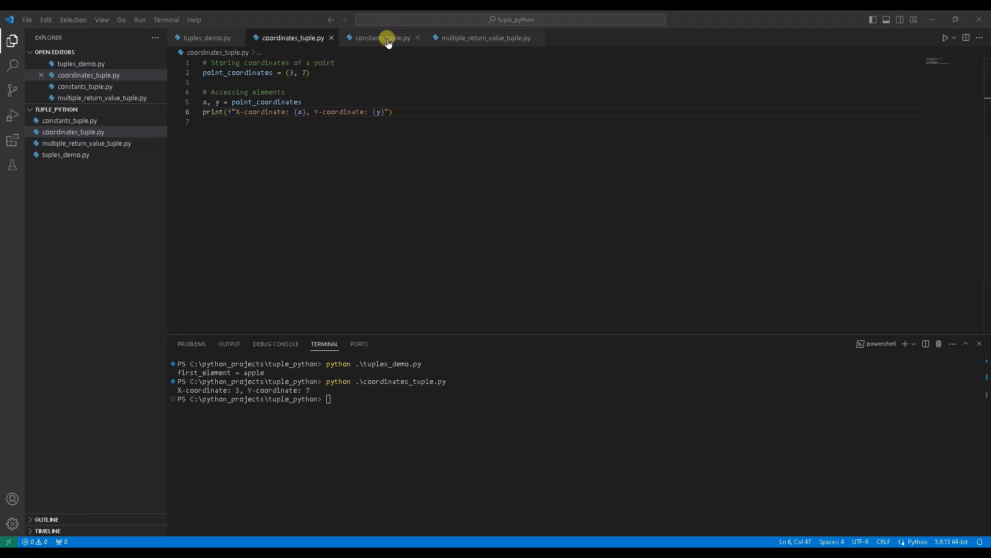
- Switch to constants_tuple.py, which stores primary_colors and prints the first colour
{"action": "left_click", "coordinate": [383, 37]}
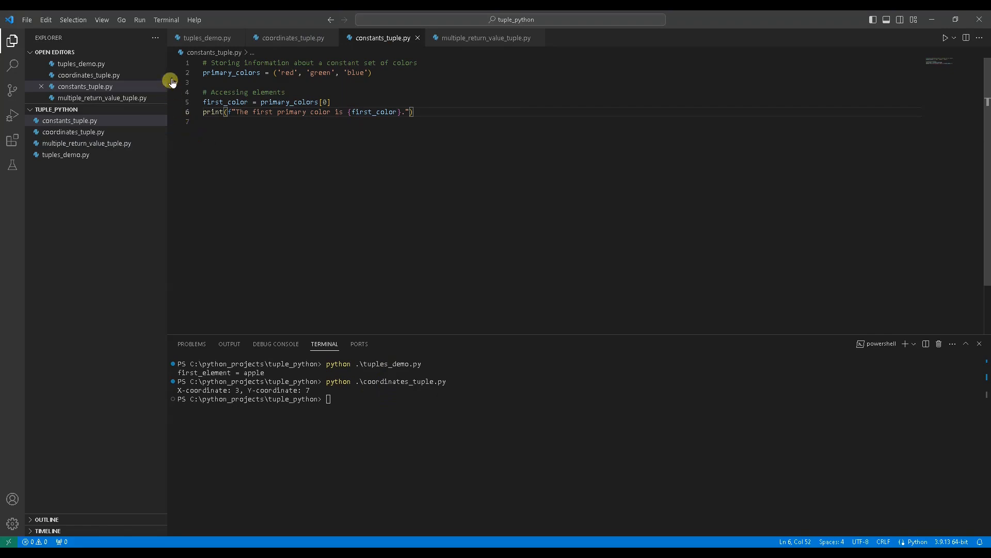
{"action": "mouse_move", "coordinate": [183, 74]}
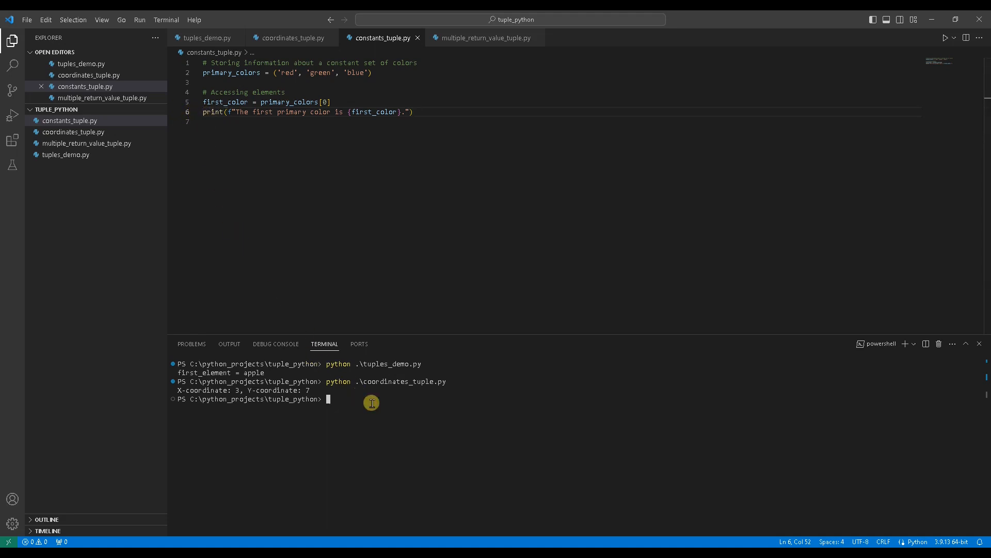
- Run constants_tuple.py with python, printing 'The first primary color is red.'
{"action": "type", "text": "python .\\constants_tuple.py"}
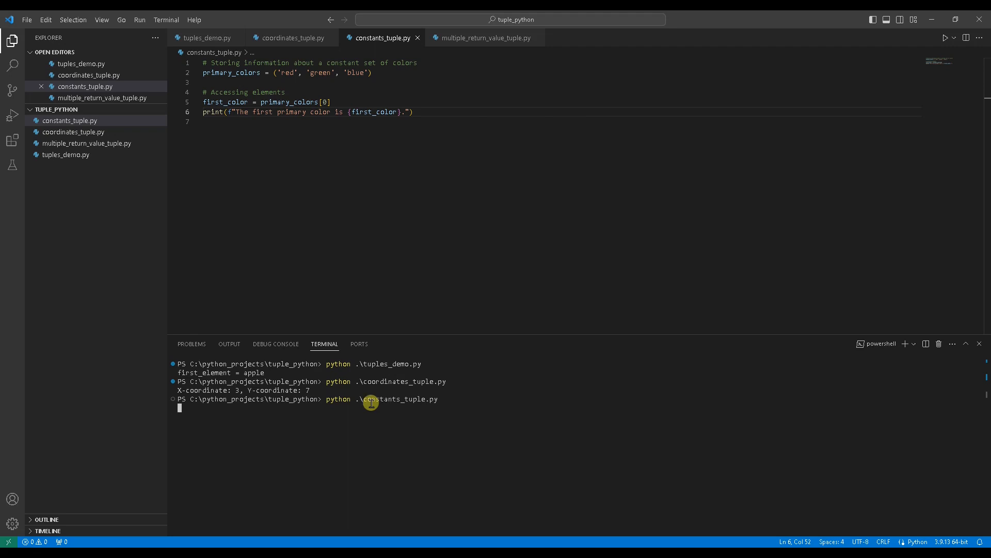
{"action": "key", "text": "Enter"}
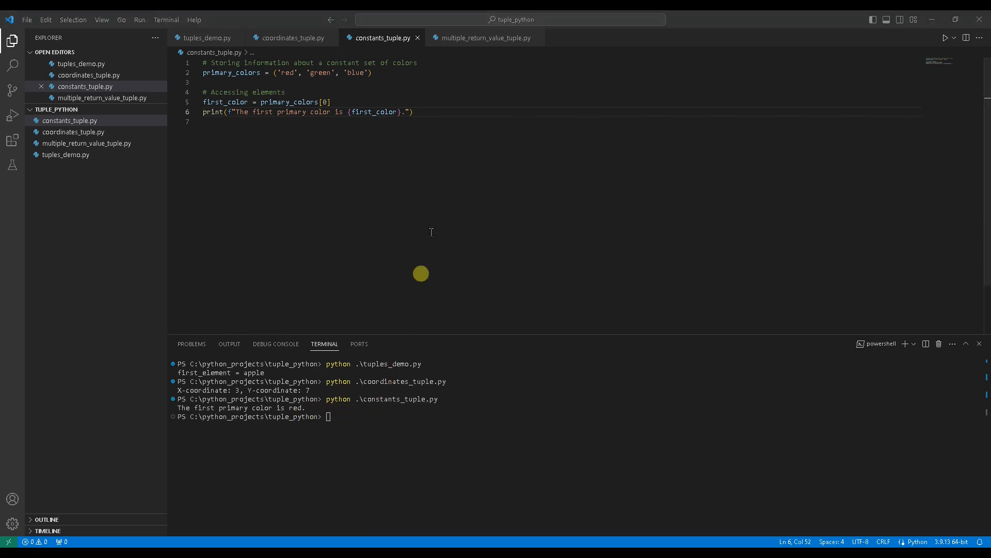
- Switch to multiple_return_value_tuple.py with get_student_info returning name, age and grade
{"action": "left_click", "coordinate": [484, 37]}
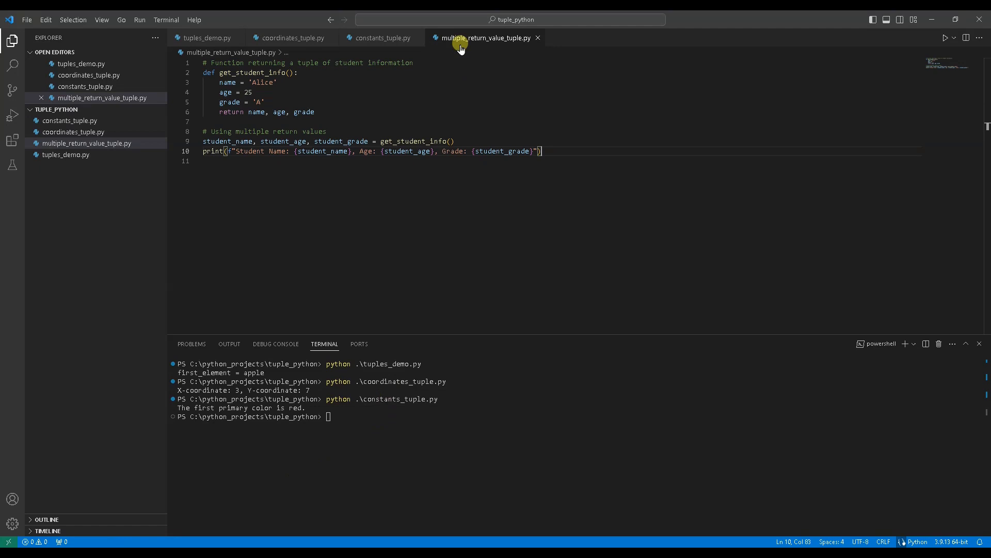
{"action": "mouse_move", "coordinate": [412, 69]}
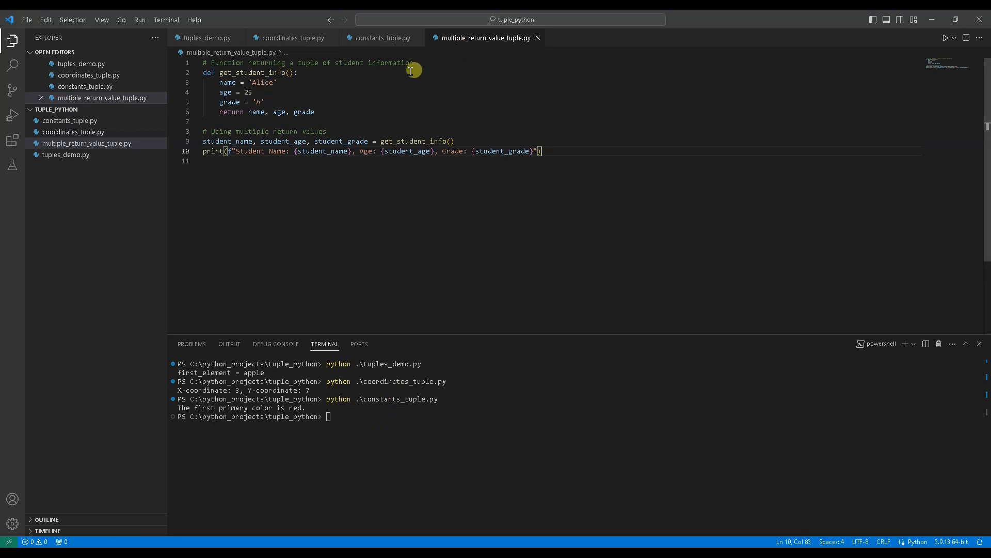
{"action": "mouse_move", "coordinate": [319, 76]}
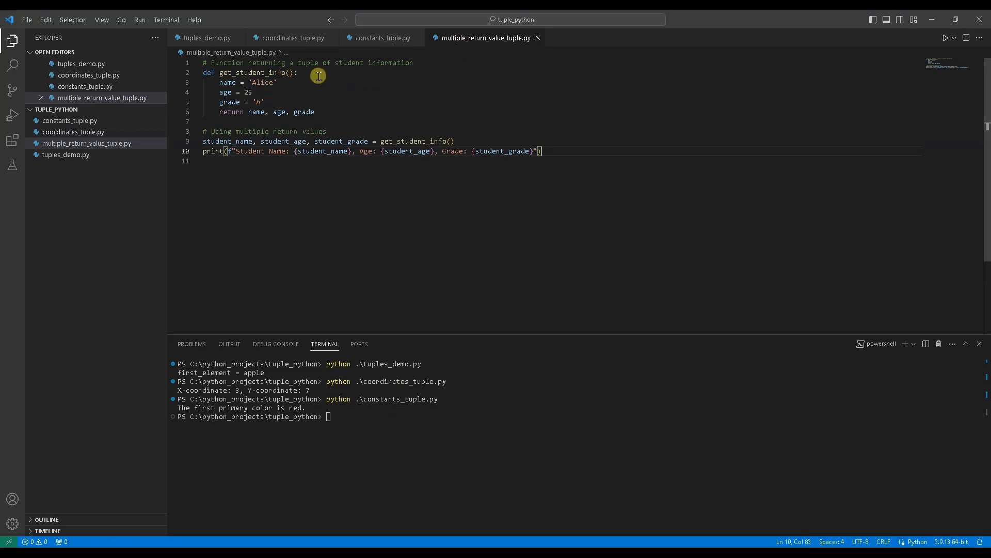
{"action": "mouse_move", "coordinate": [287, 120]}
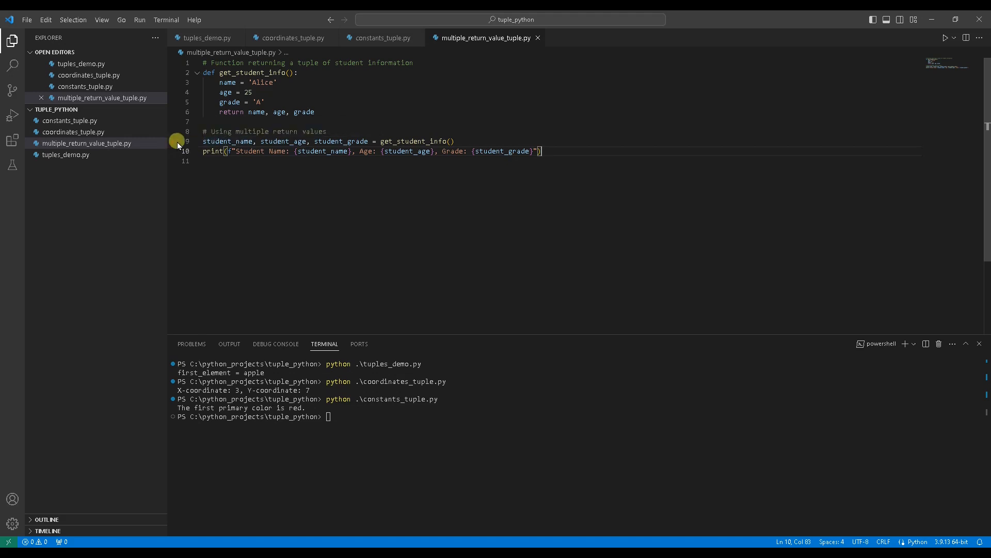
{"action": "mouse_move", "coordinate": [178, 154]}
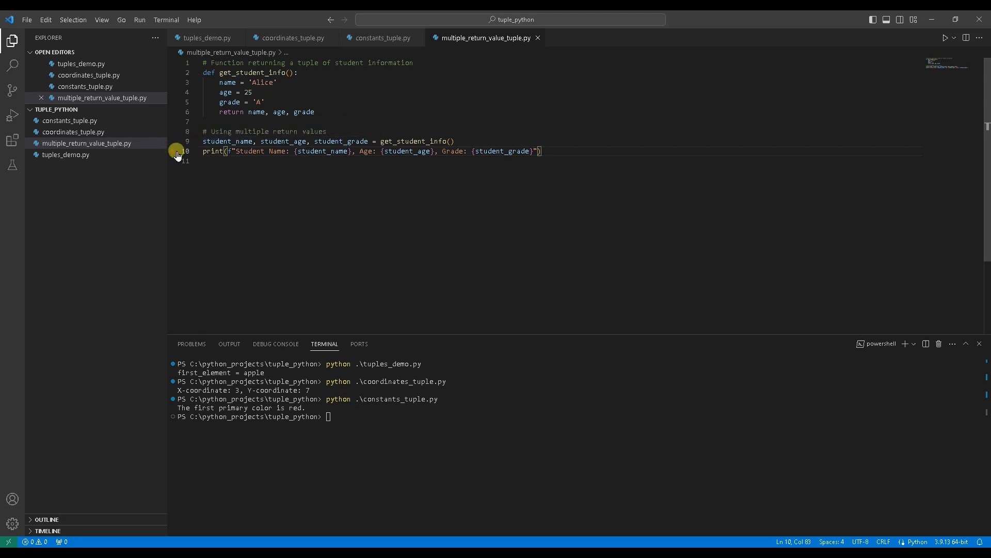
{"action": "mouse_move", "coordinate": [307, 165]}
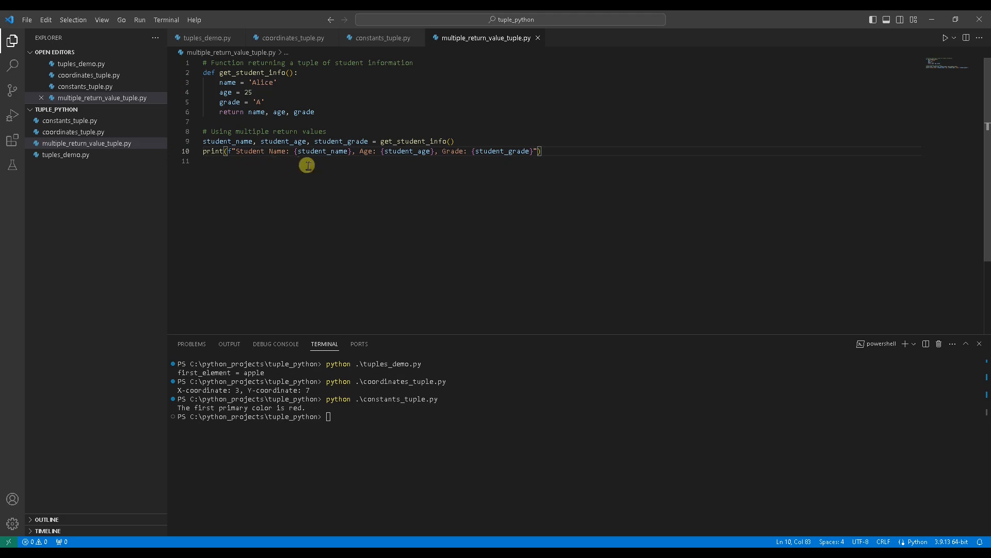
{"action": "mouse_move", "coordinate": [423, 164]}
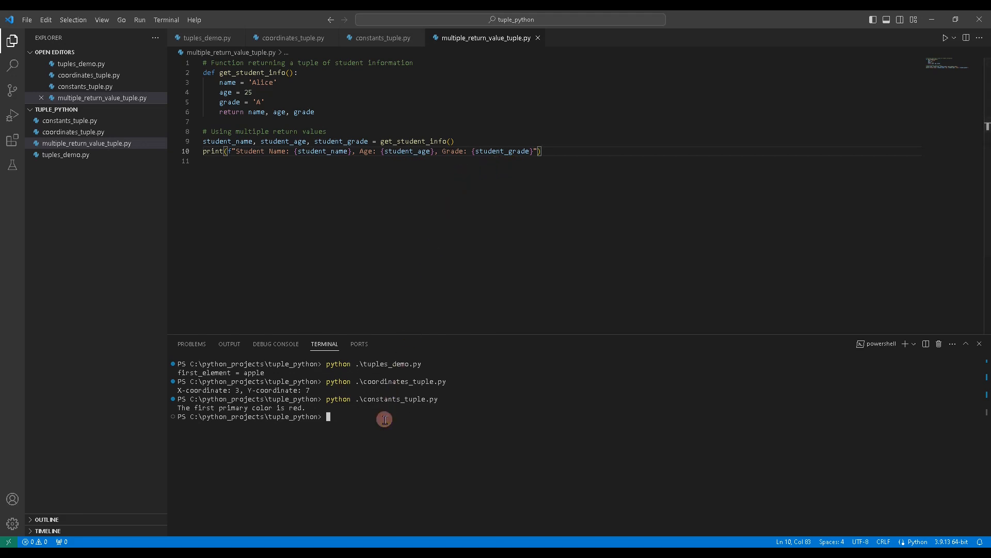
- Run python .\multiple_return_value_tuple.py, printing Student Name: Alice, Age: 25, Grade: A
{"action": "type", "text": "python"}
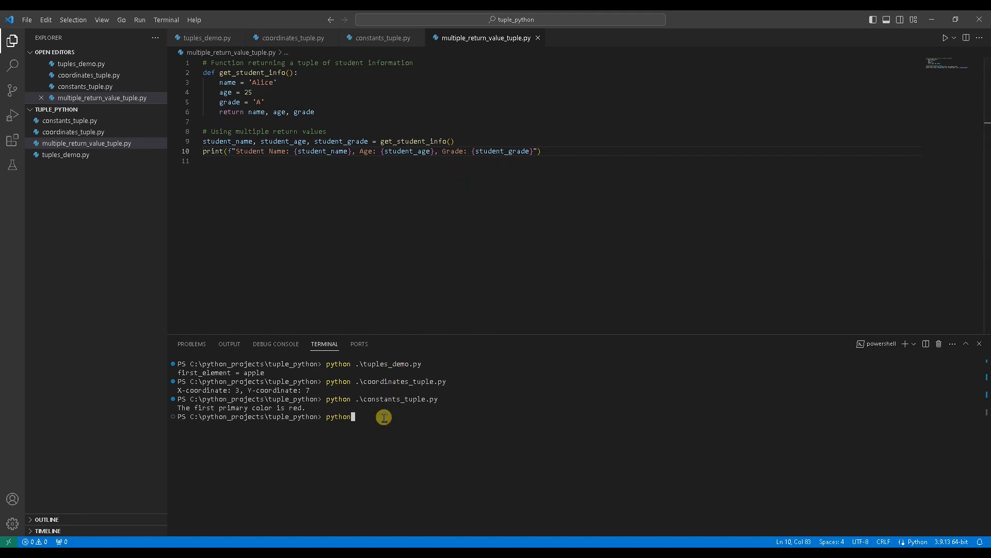
{"action": "type", "text": ".\\multiple_return_value_tuple.py"}
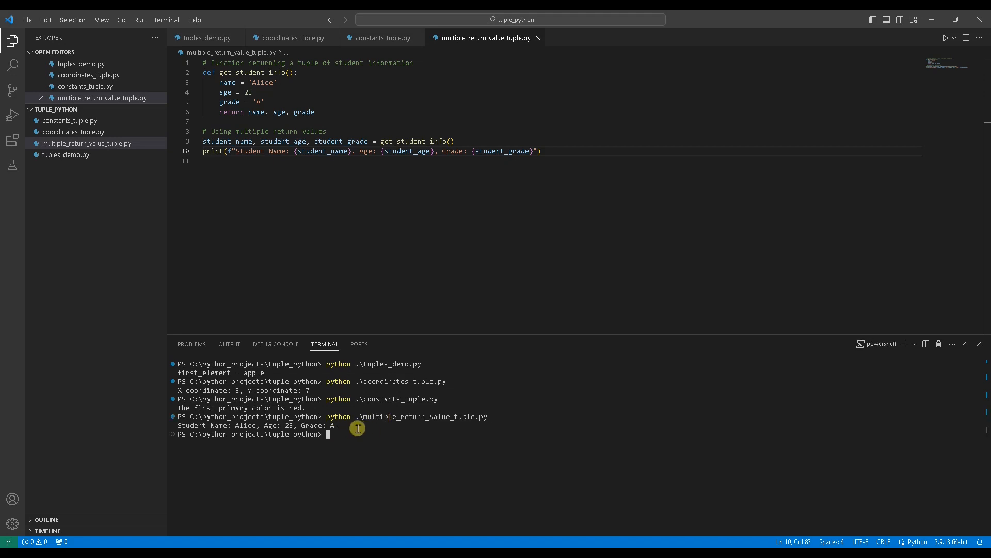
{"action": "mouse_move", "coordinate": [354, 428]}
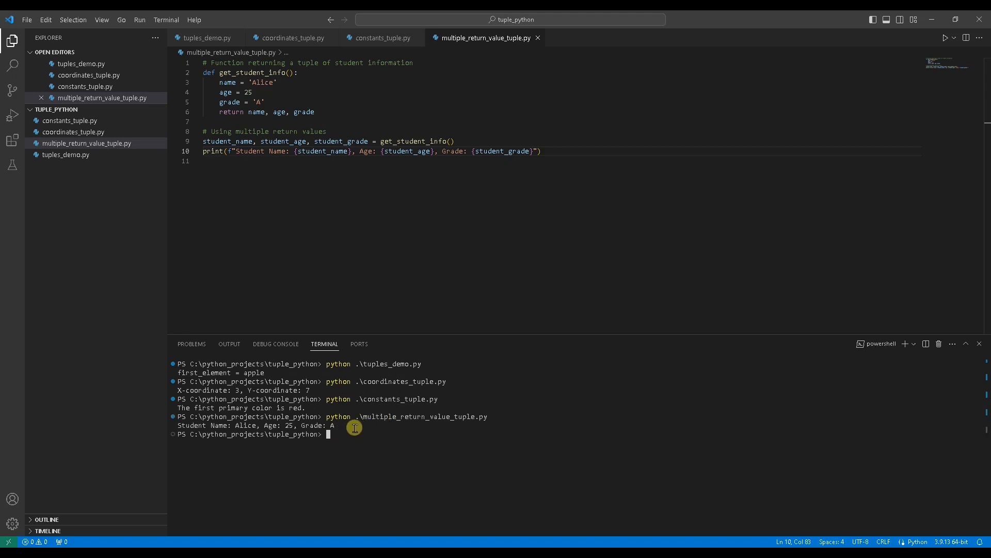